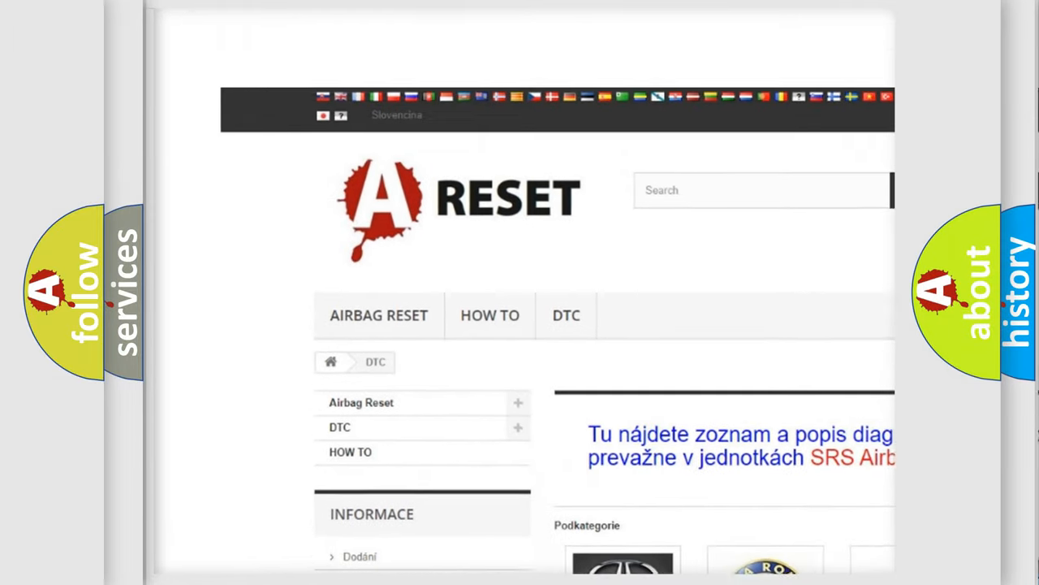
Open the Toyota DTC tile and scroll through its grid of code subcategories and back up
{"action": "scroll", "scroll_direction": "down", "scroll_amount": 3}
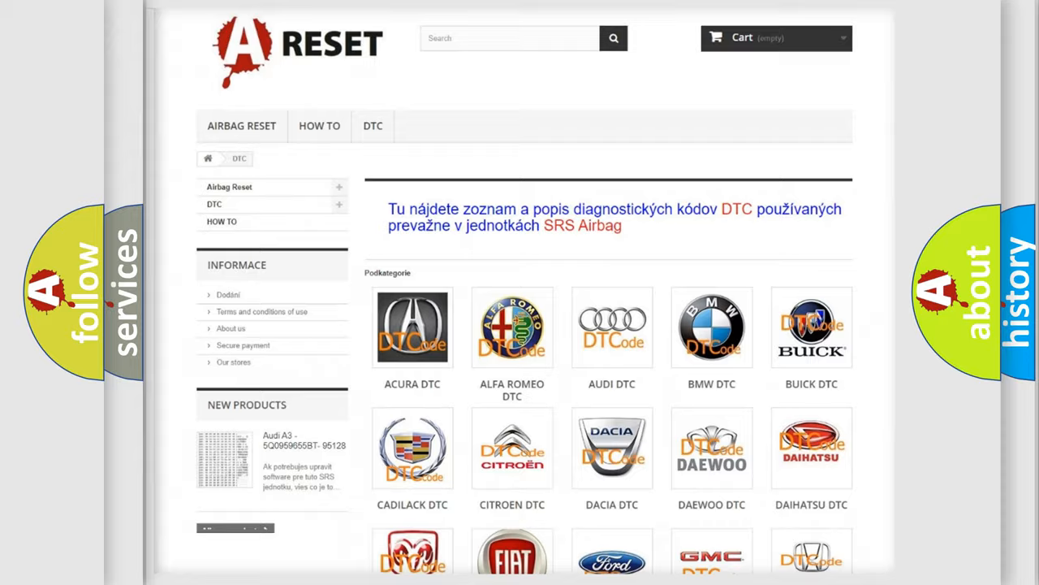
{"action": "scroll", "scroll_direction": "down", "scroll_amount": 3}
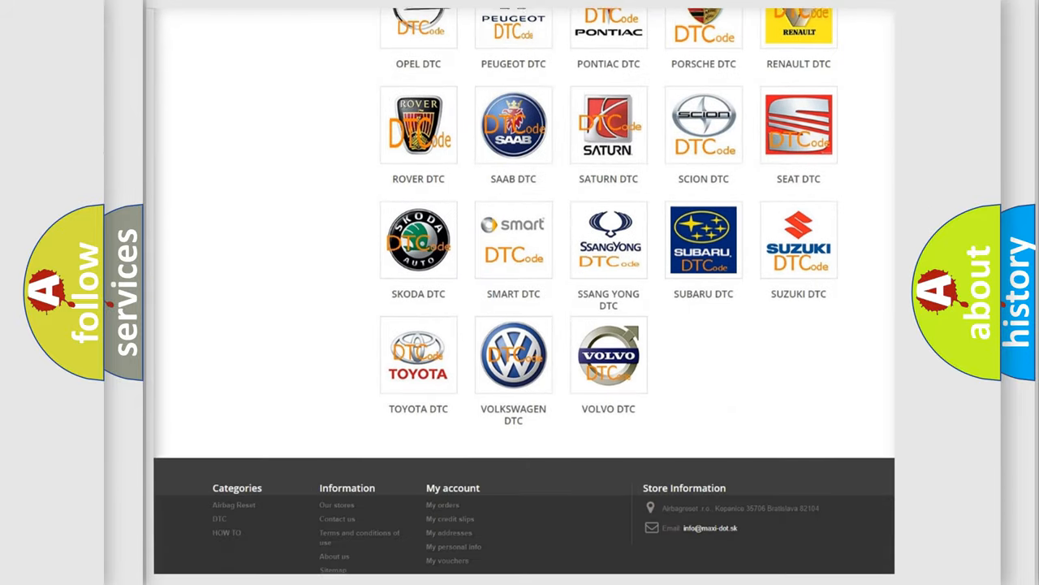
{"action": "scroll", "scroll_direction": "down", "scroll_amount": 3}
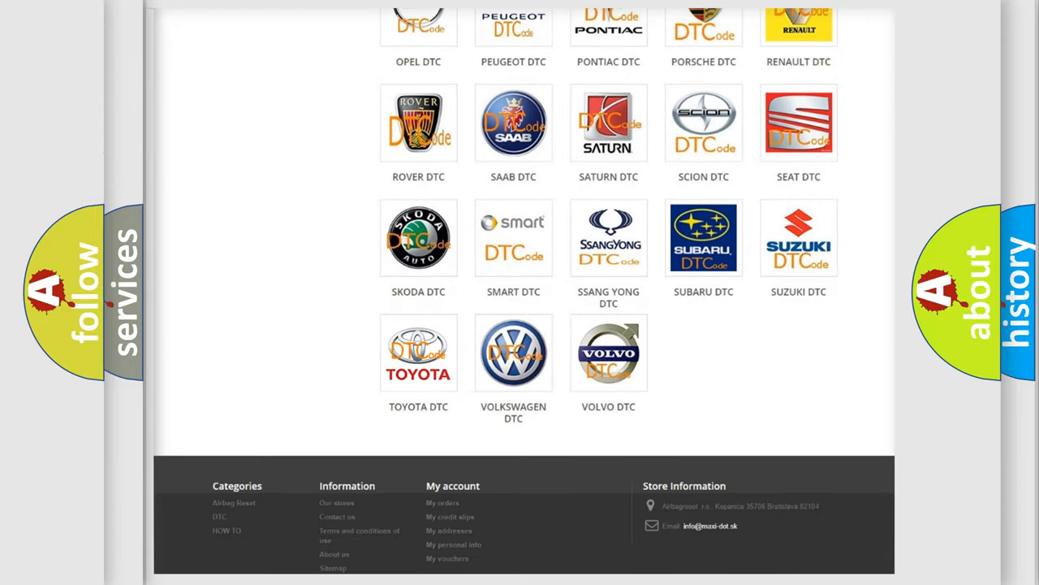
{"action": "left_click", "coordinate": [418, 351]}
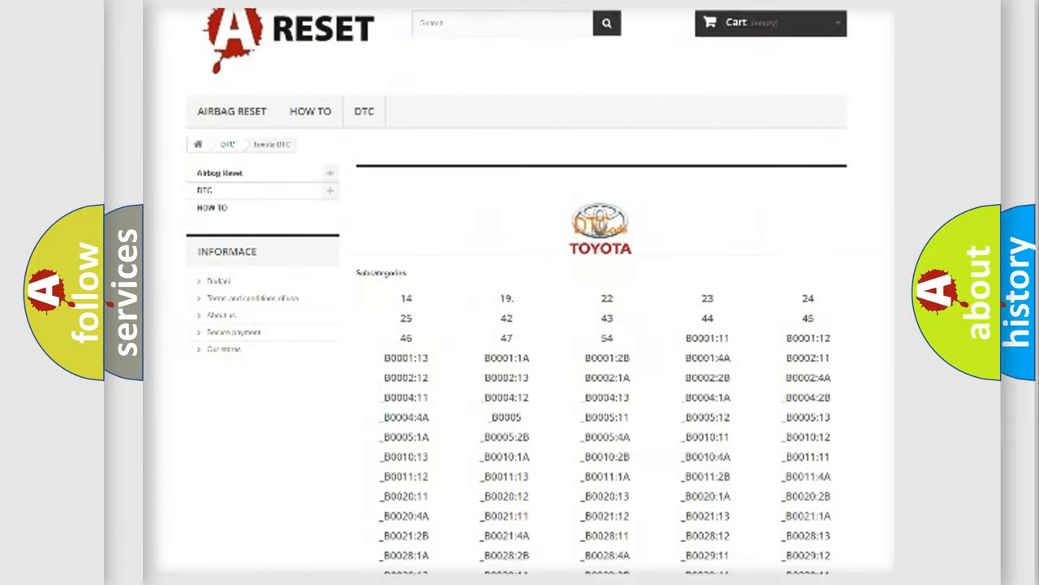
{"action": "scroll", "scroll_direction": "down", "scroll_amount": 3}
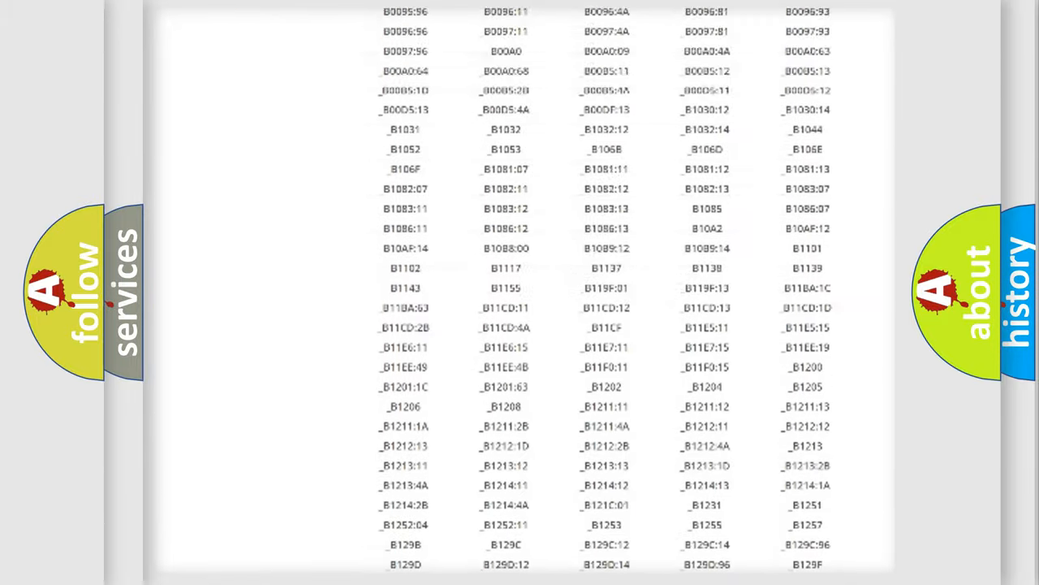
{"action": "scroll", "scroll_direction": "up", "scroll_amount": 3}
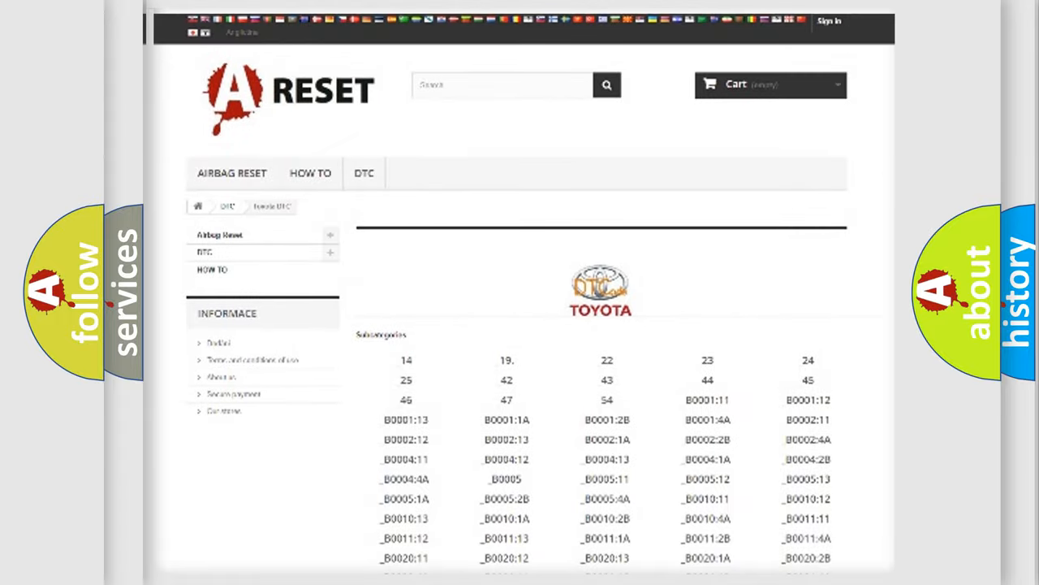